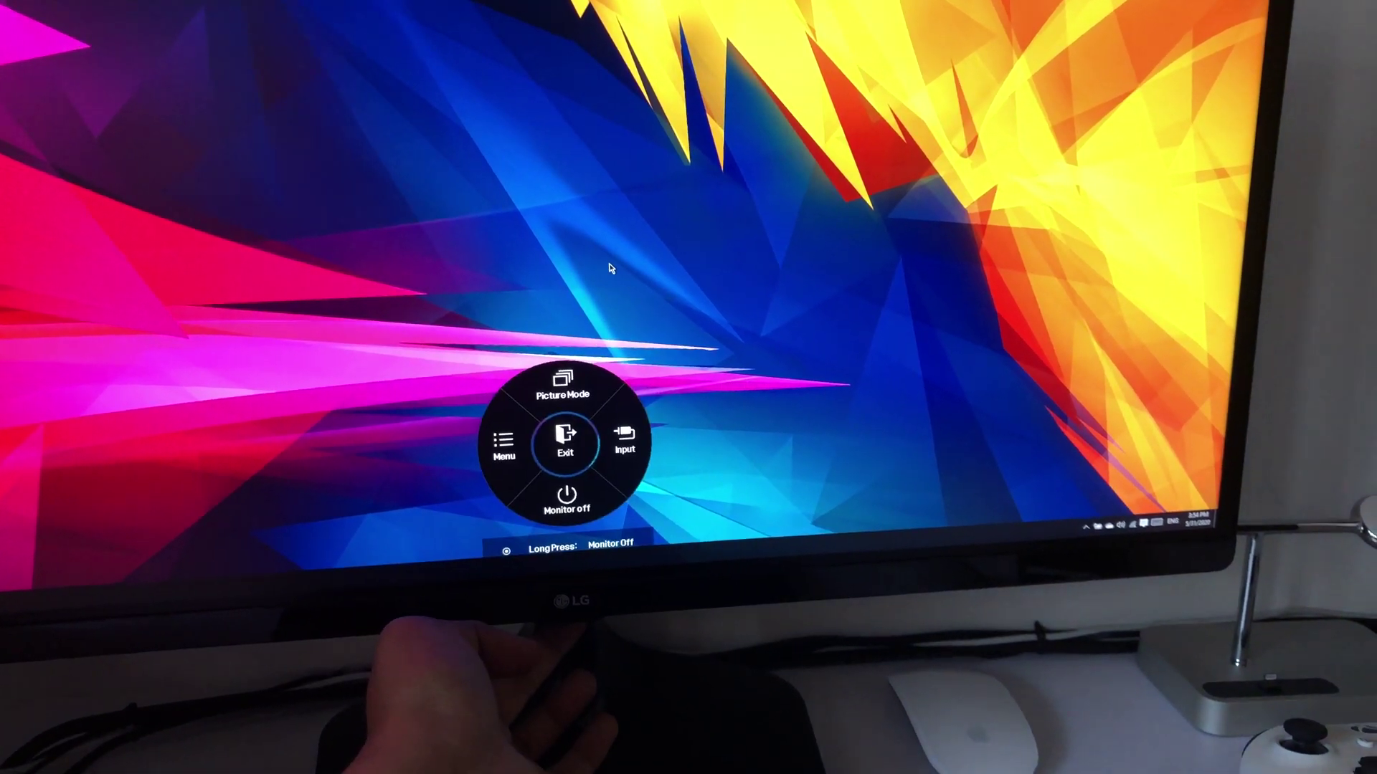
# Step: Open the Picture Mode list from the joystick menu, showing Custom through Custom (Game)
pyautogui.click(562, 390)
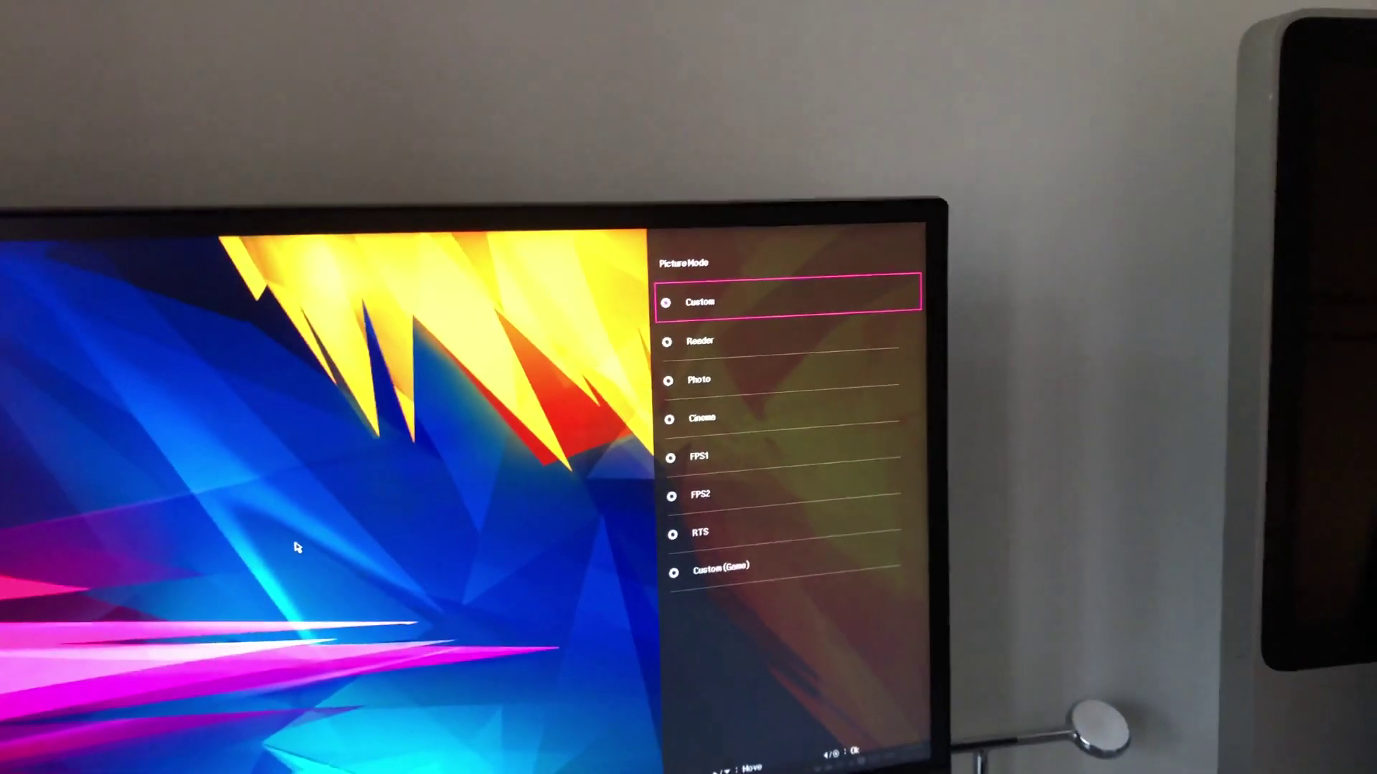